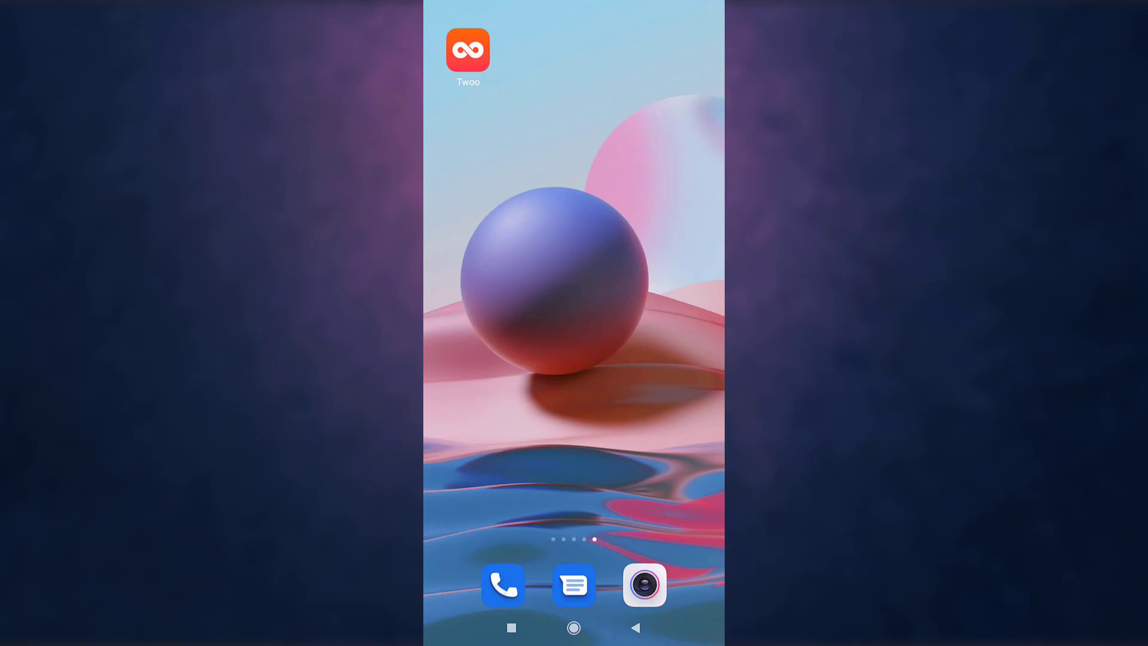
Launch the Twoo app from the home screen to reach its log-in screen
click(467, 50)
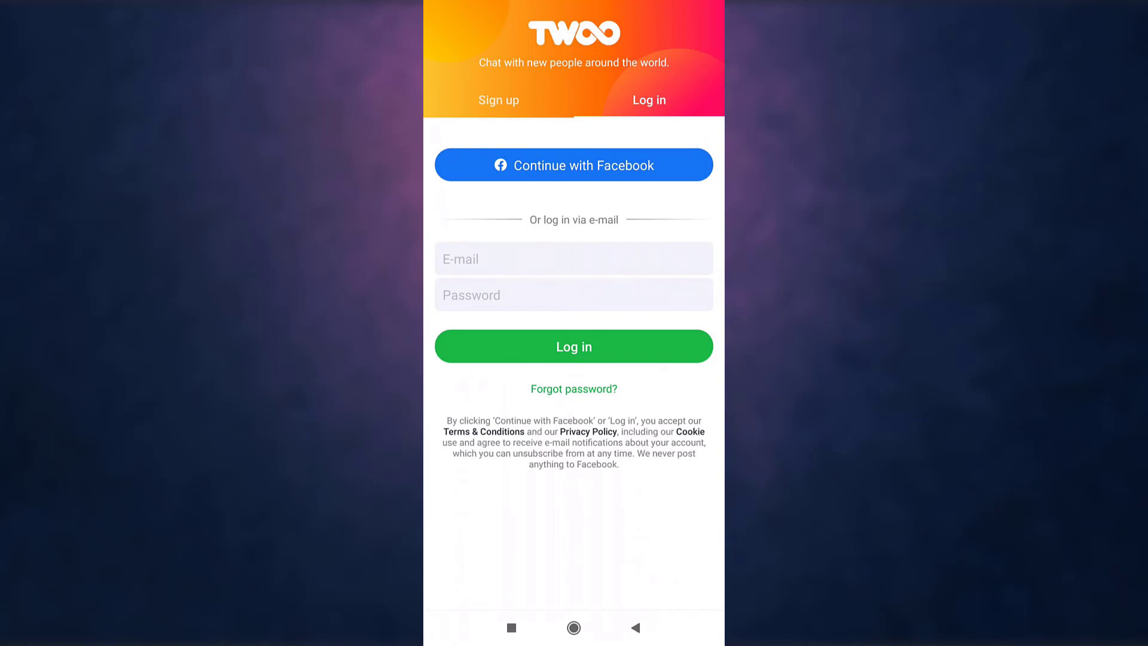
click(499, 100)
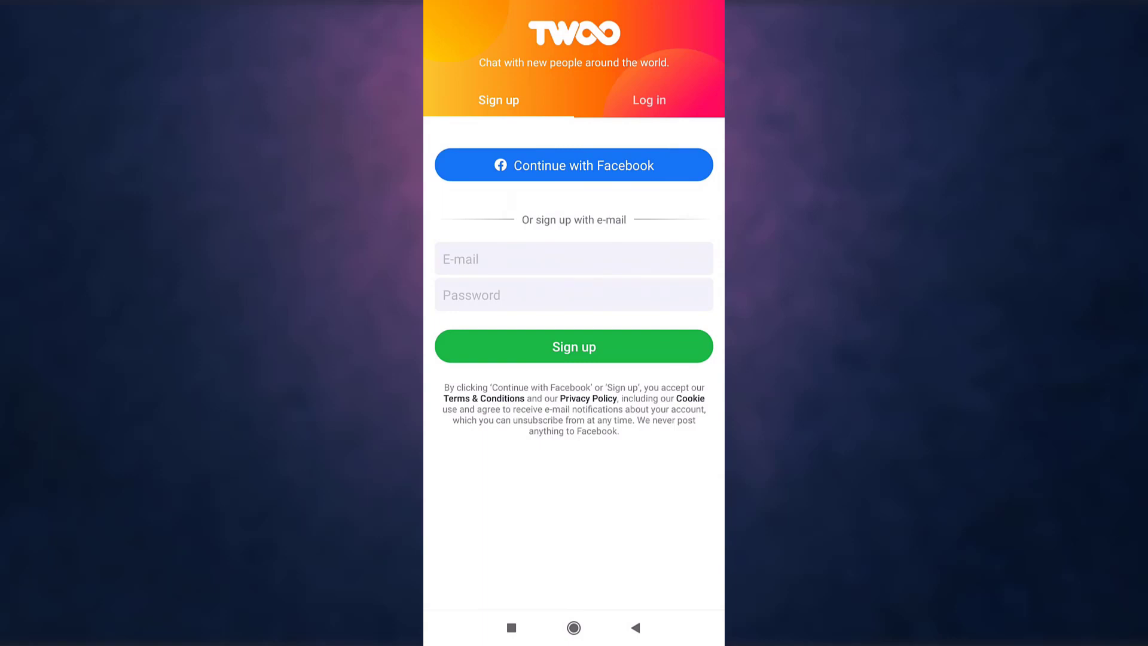
click(648, 100)
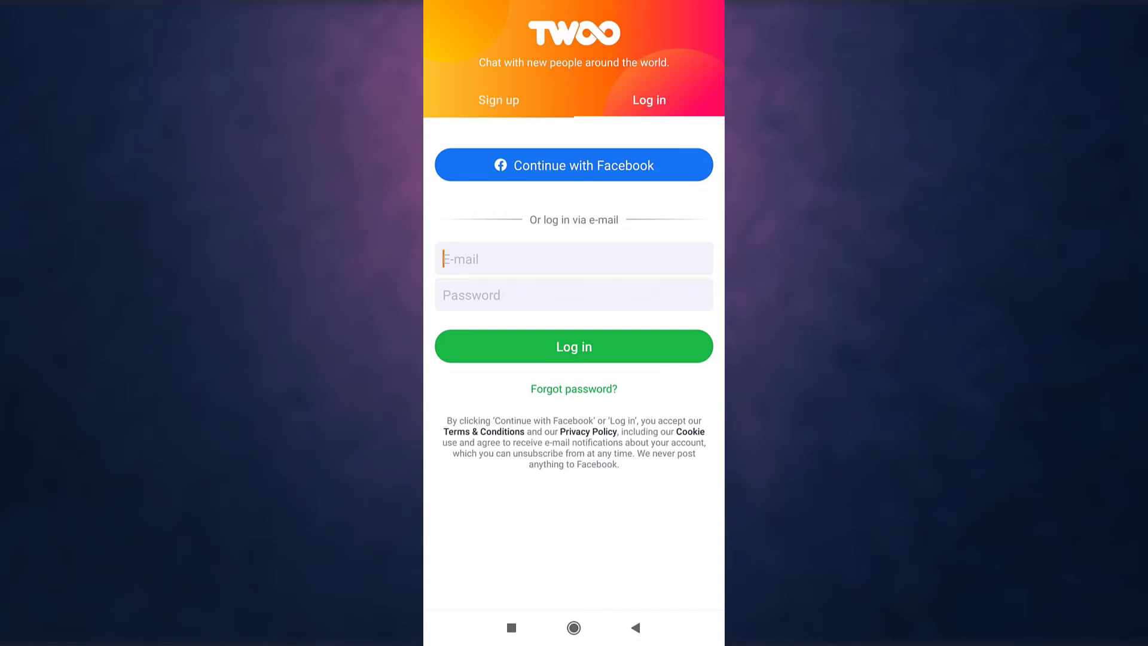
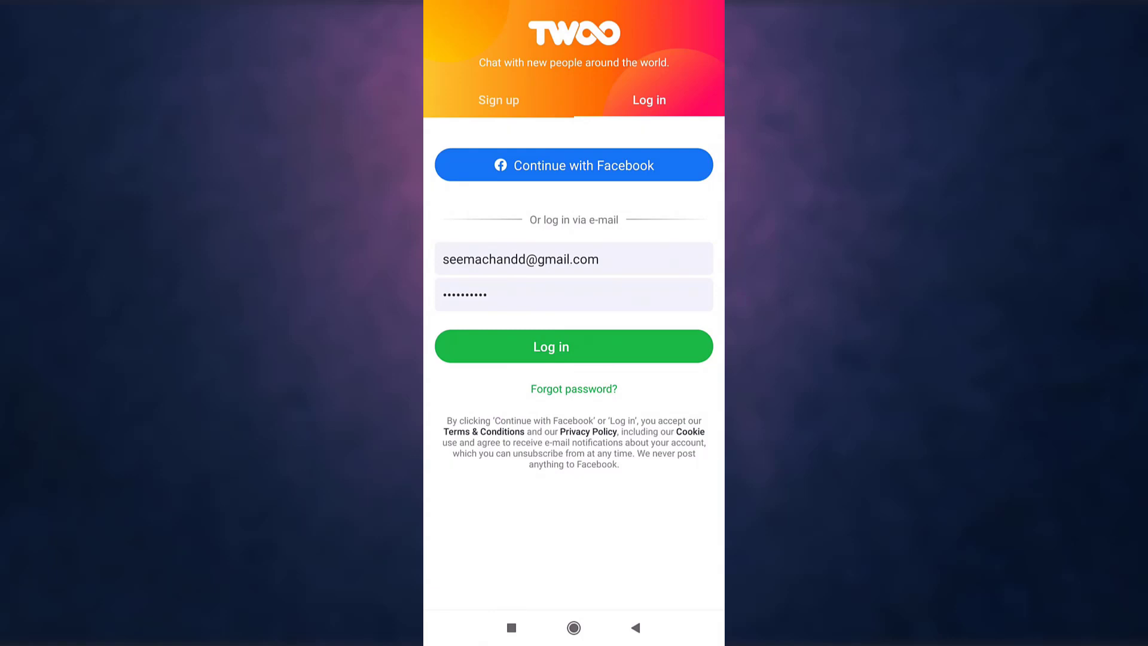
Fill the log-in form with the e-mail 'seemach' and the account password
click(573, 347)
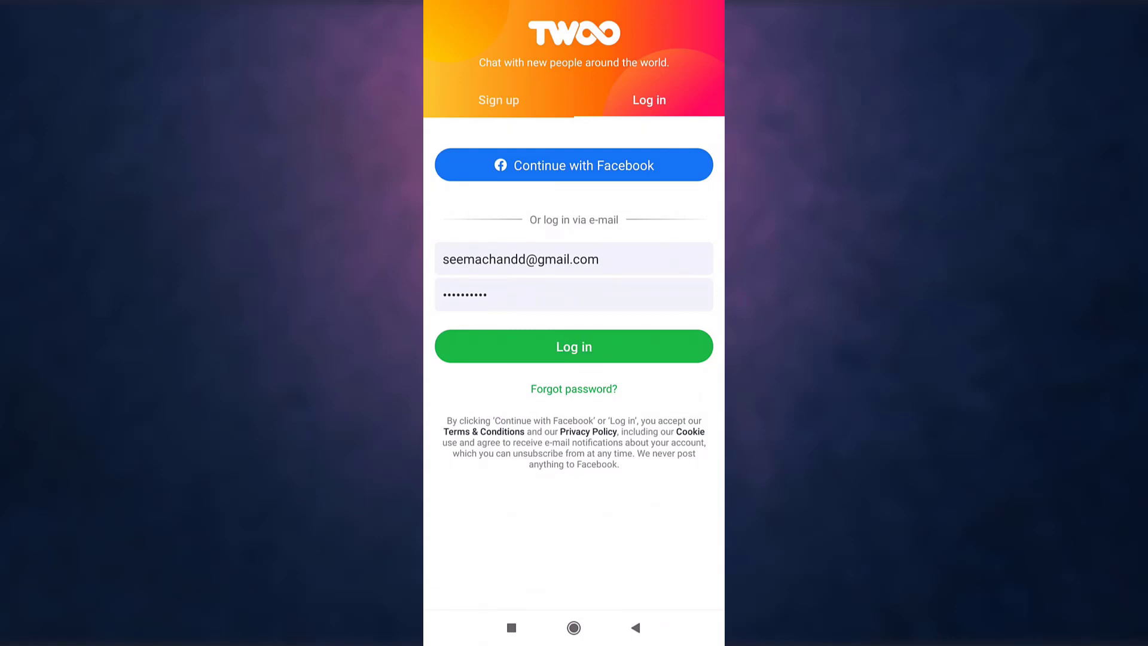
Sign in and swipe through the Kathmandu profile feed of photo cards
click(573, 345)
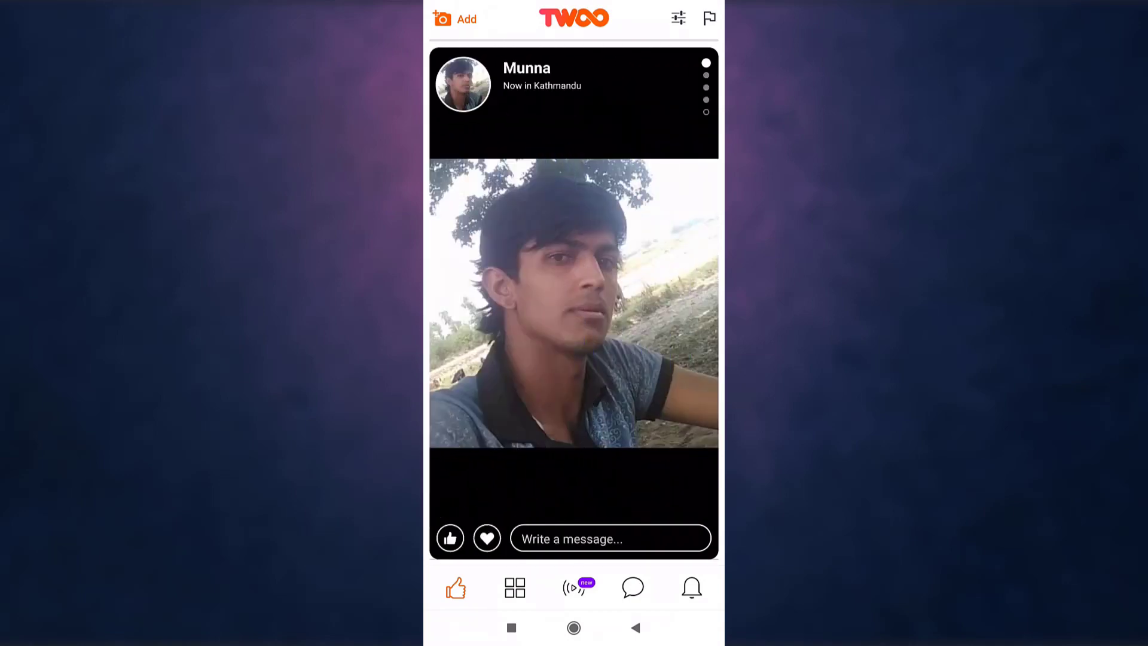
scroll(left, 3)
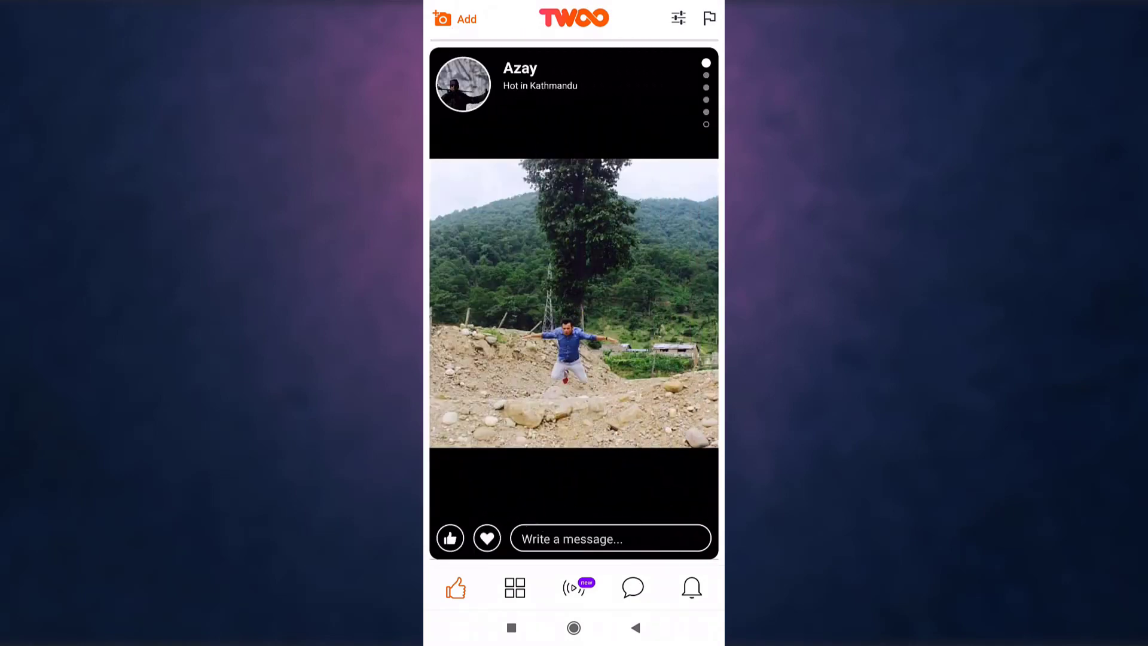